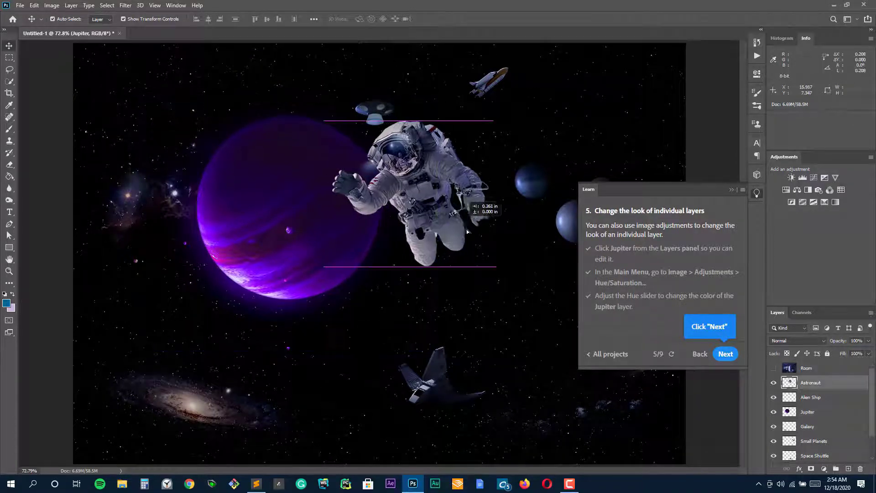
Step: Advance the tutorial and make the Room layer visible and selected again
click(726, 354)
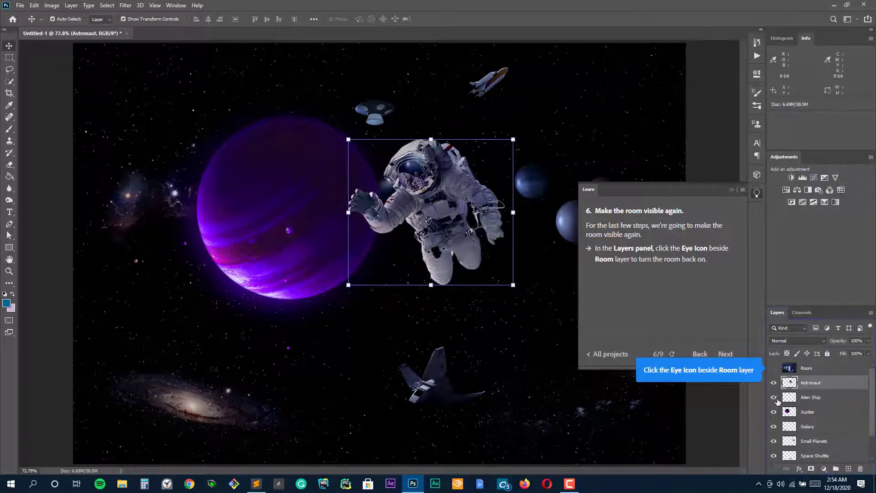
click(773, 368)
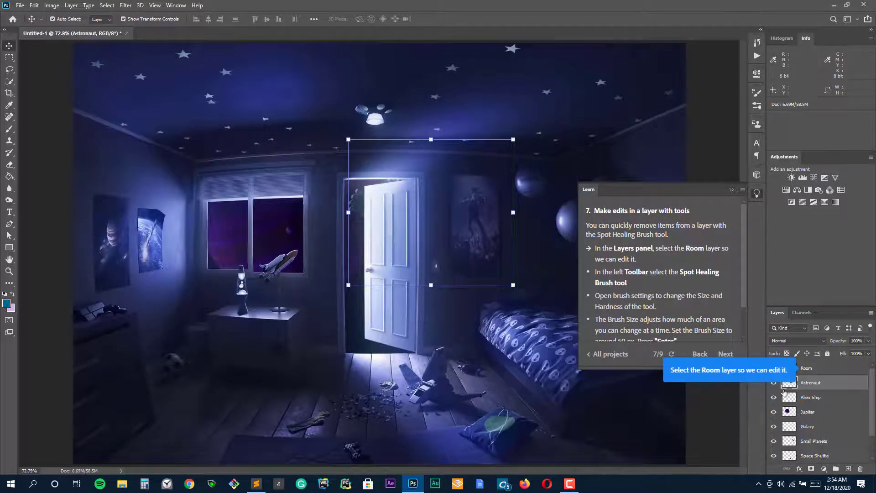
click(806, 368)
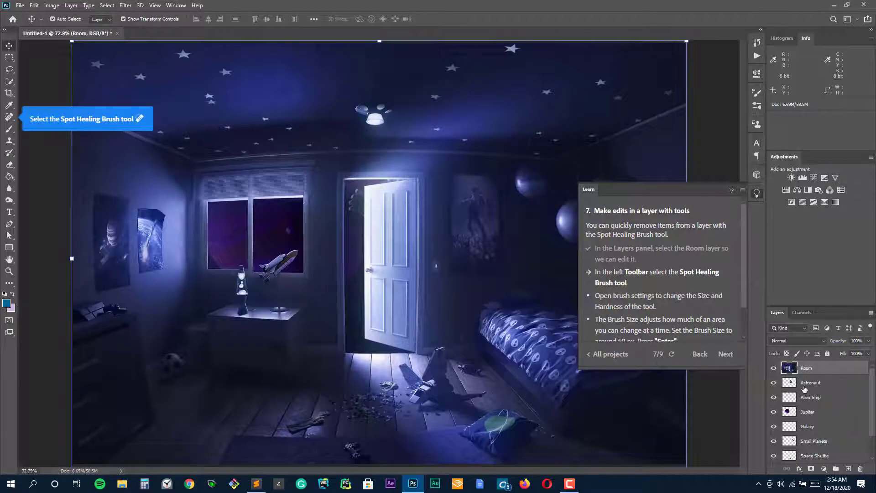
Step: Reselect the Room layer and bring up the Spot Healing Brush size and hardness settings
click(810, 383)
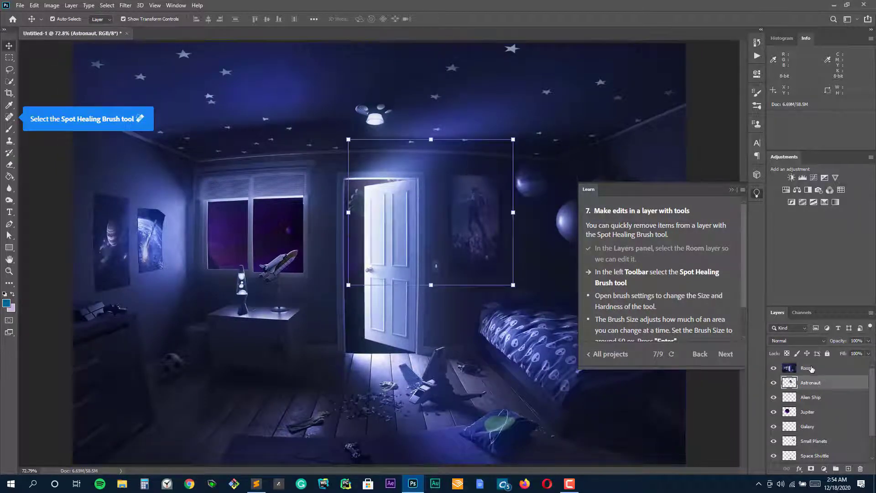
click(806, 368)
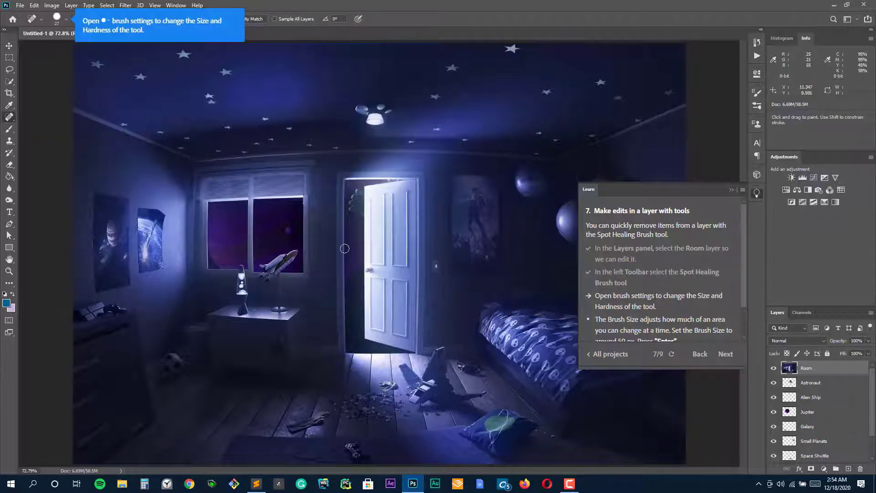
click(56, 18)
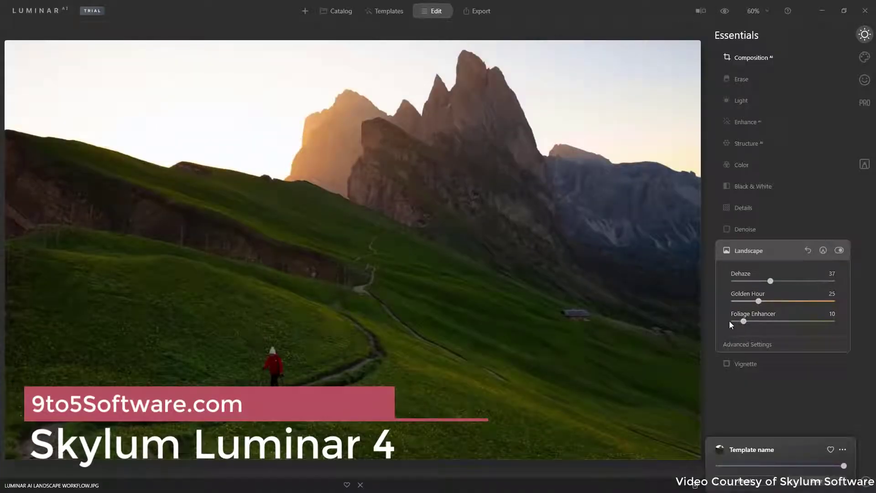
Step: In Luminar's Creative tab, place the sun centre on the left ridge and raise ray penetration
click(864, 57)
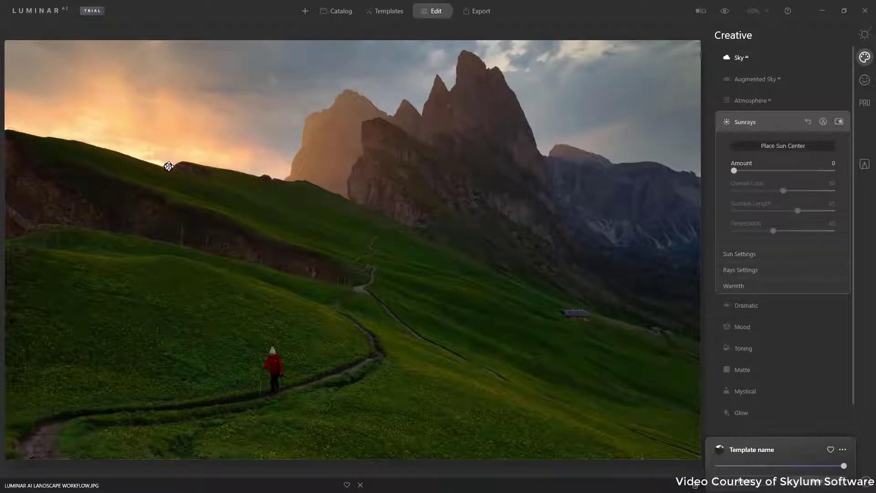
click(169, 165)
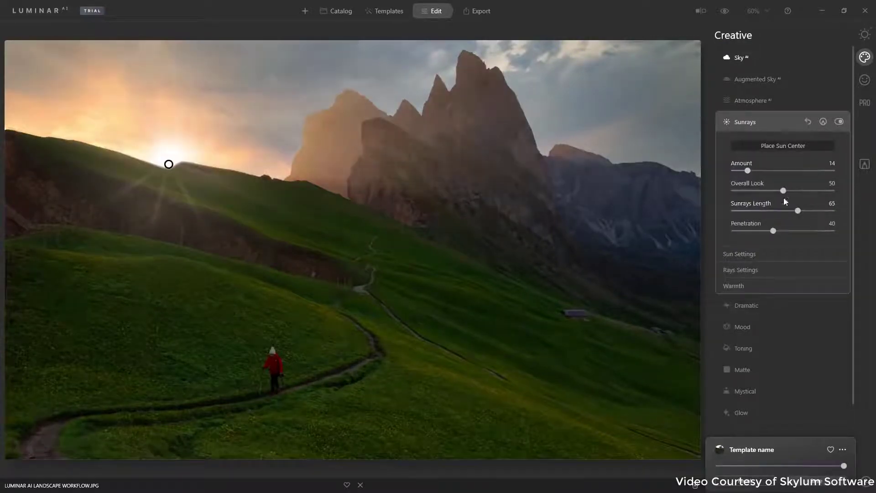
drag(774, 231, 799, 231)
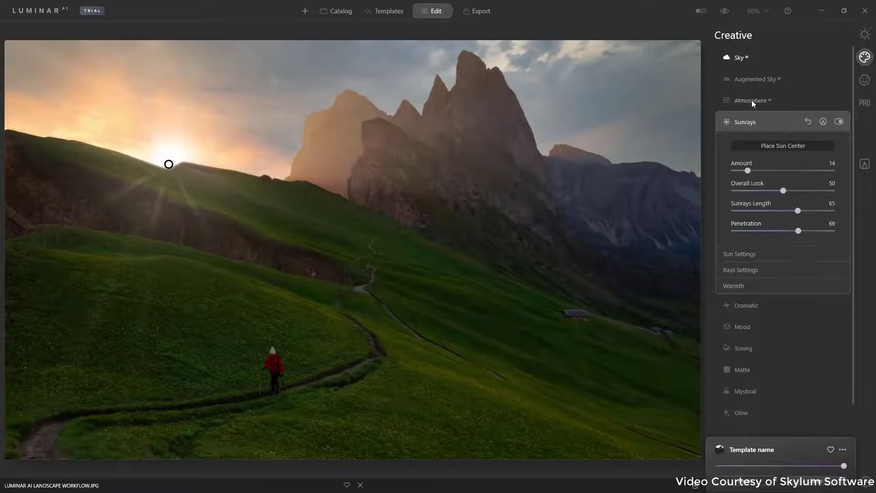
Step: Add an Atmosphere haze and deepen it across the green valley
click(751, 100)
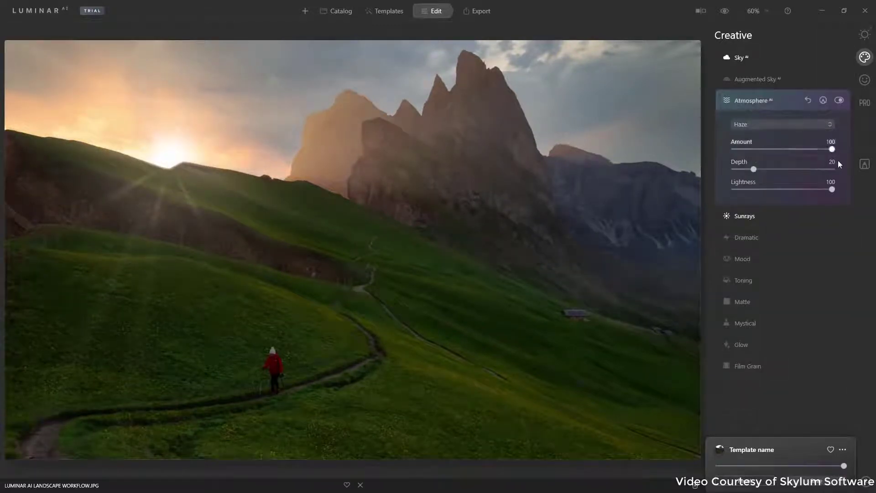
drag(754, 169, 792, 168)
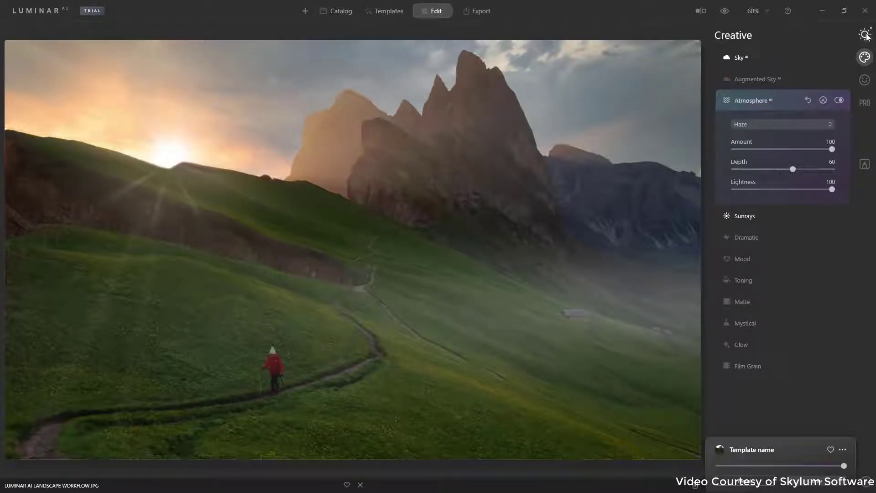
Step: Raise the Enhance AI Accent strength on the mountain photo
click(865, 33)
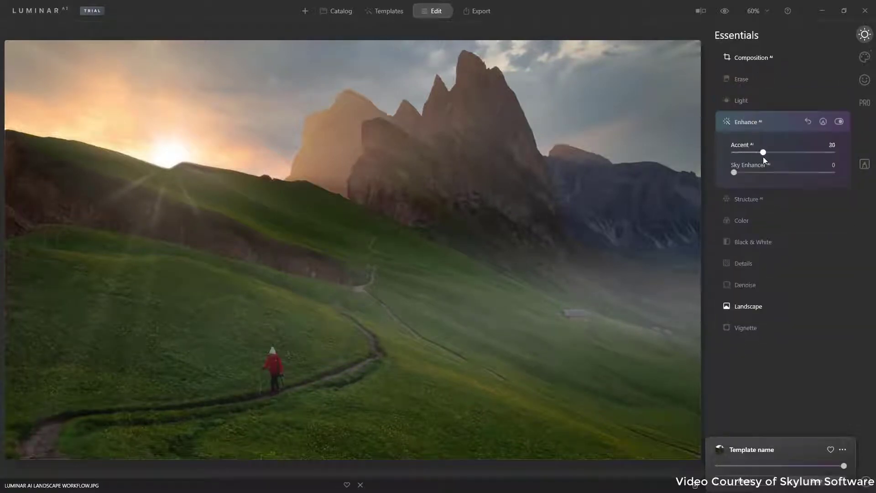
drag(734, 173, 784, 173)
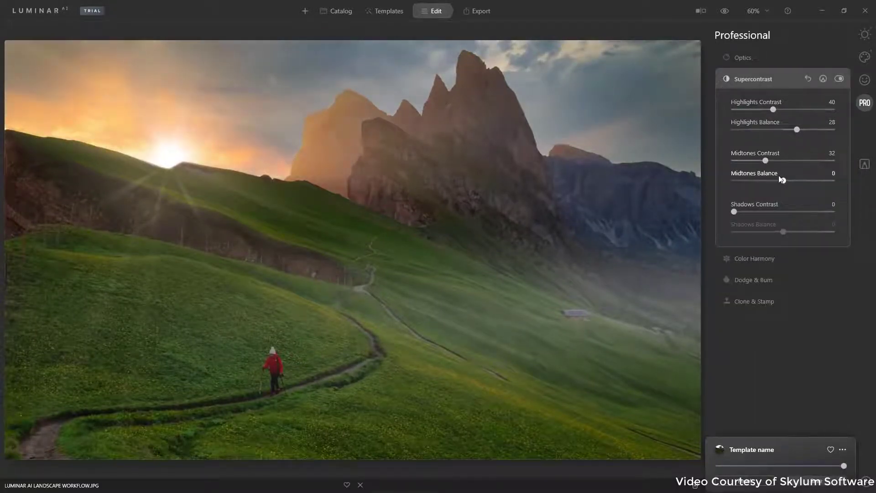
Step: Adjust Supercontrast midtones and shadows to about 20, then compare before and after
drag(782, 231, 760, 231)
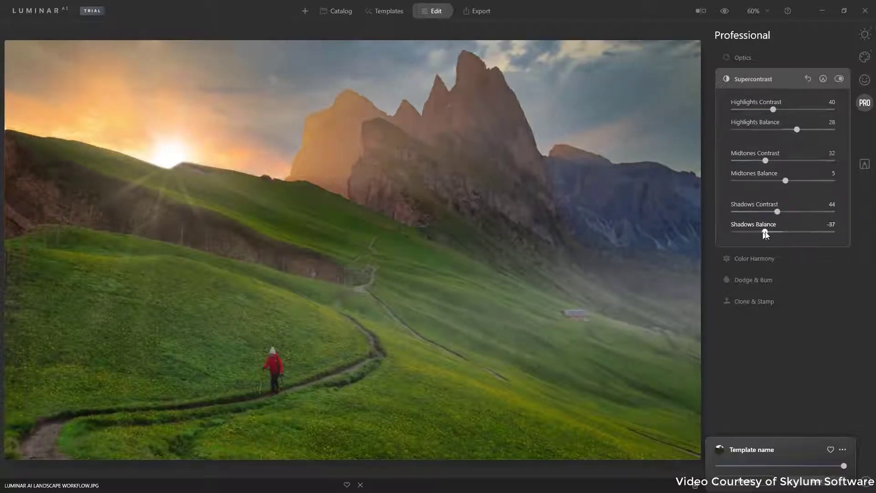
drag(761, 231, 809, 231)
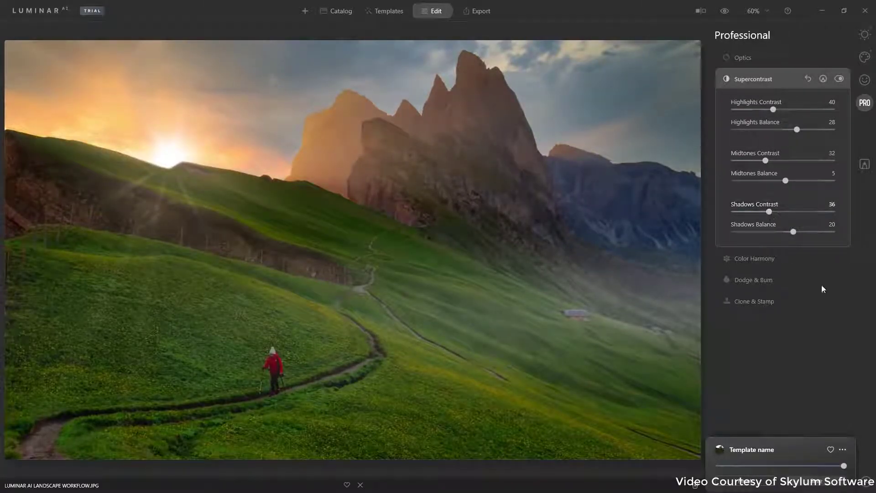
click(725, 11)
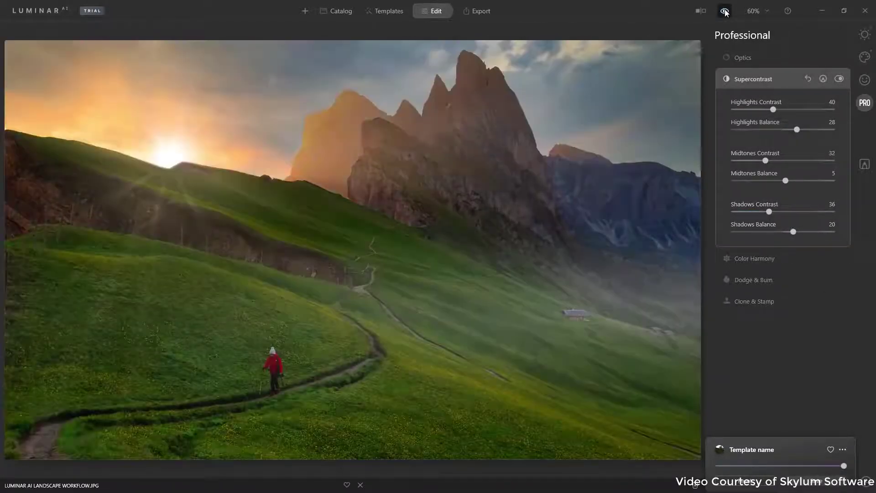
click(700, 11)
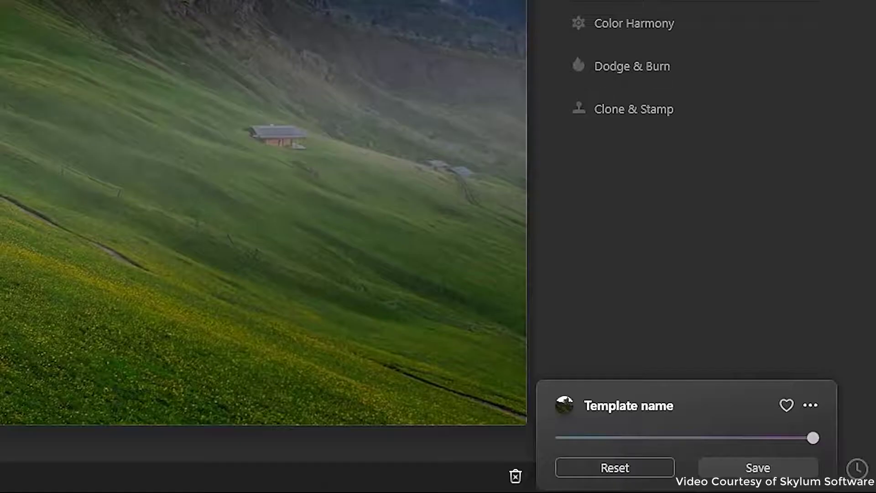
Step: Save the look as the 'My Beautiful Sunset' template and apply it to the lake photo
click(628, 405)
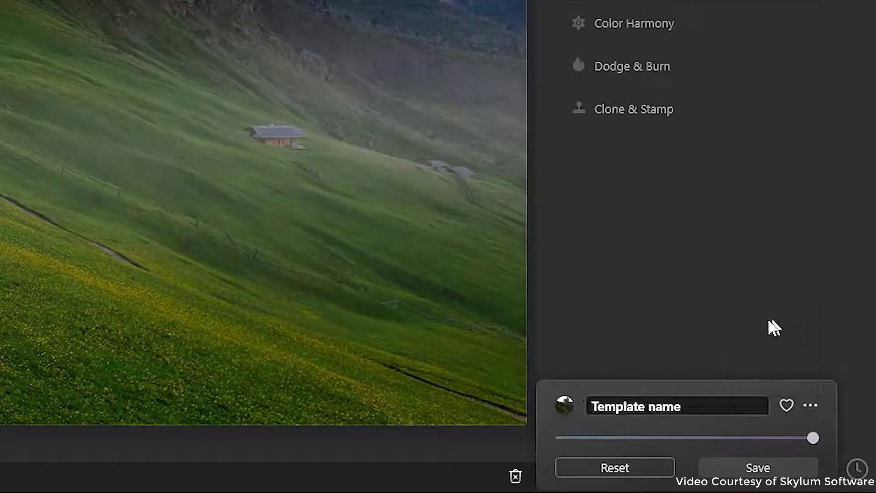
text(My Beautiful Su)
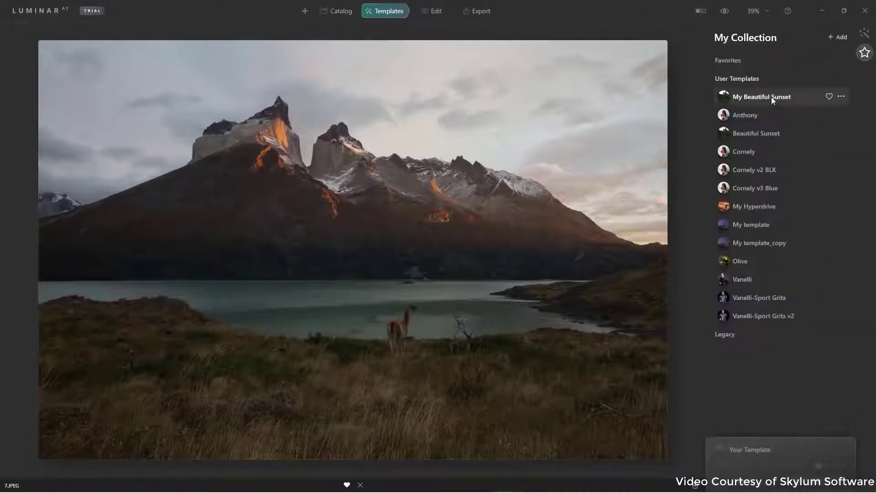
click(761, 96)
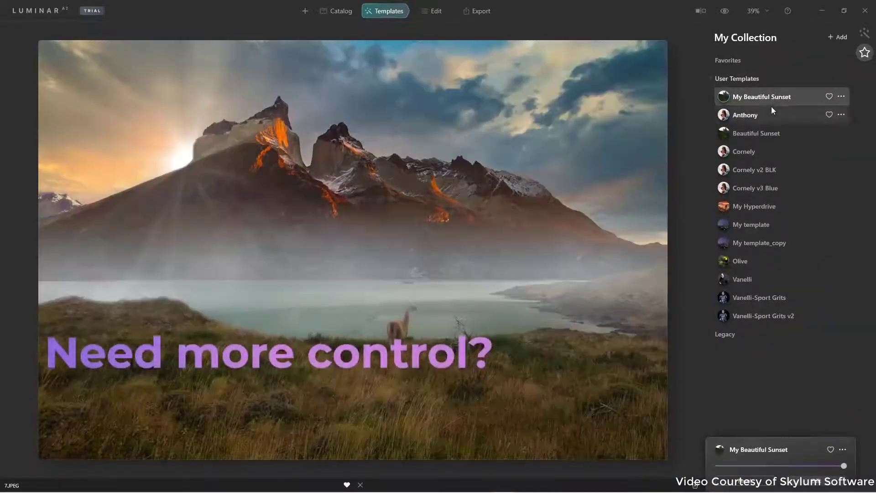
Step: Switch to Edit and review the template's individual adjustments
click(435, 11)
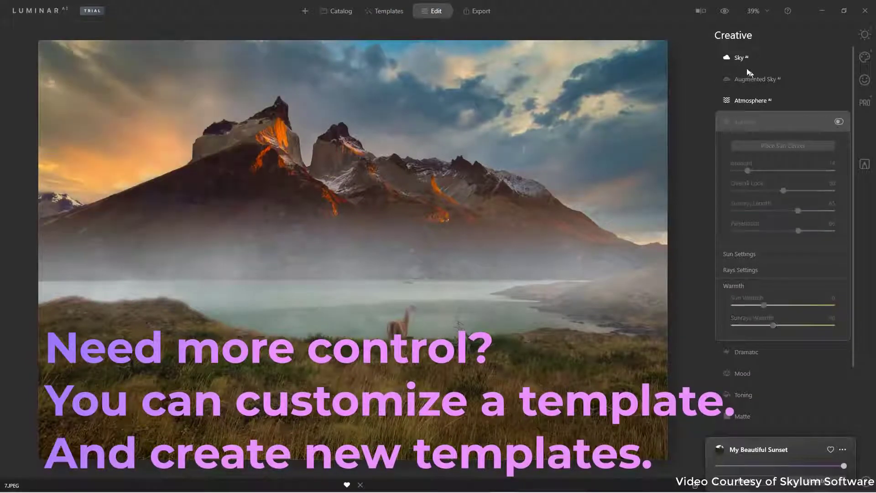
scroll(down, 3)
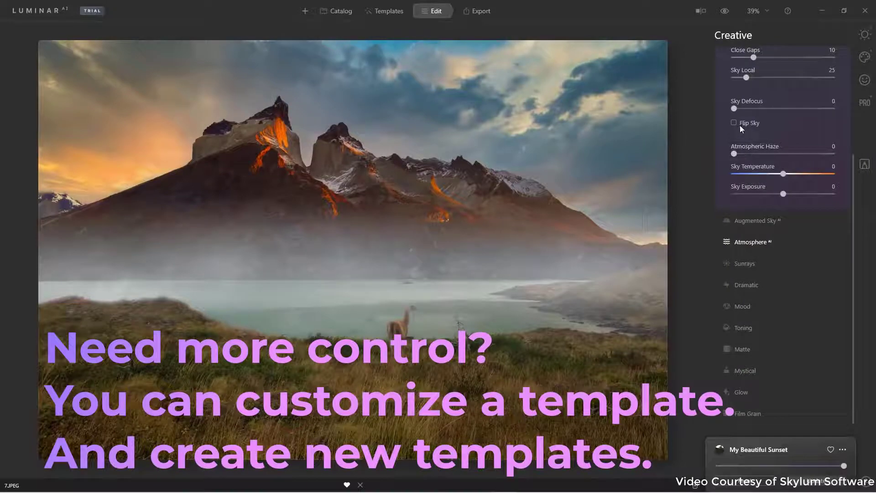
click(735, 122)
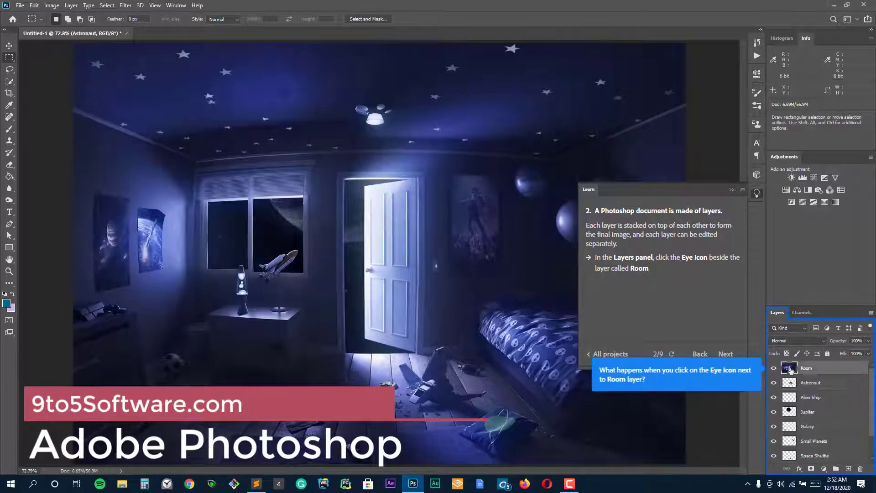
Step: Hide the Room layer, show the Astronaut layer, and advance to the moving-layers lesson
click(774, 368)
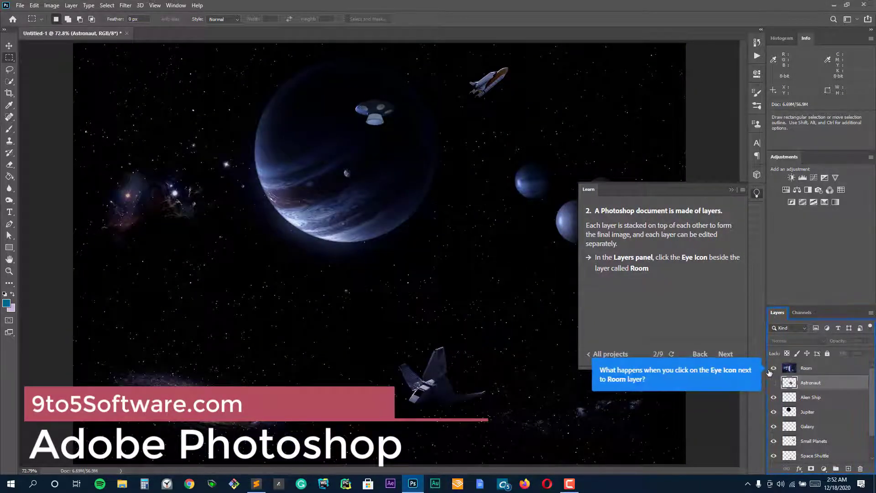
click(773, 368)
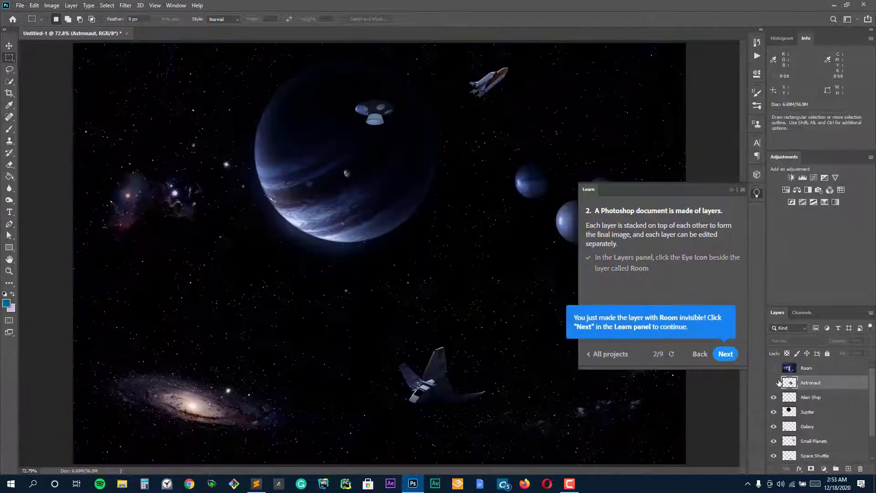
click(774, 383)
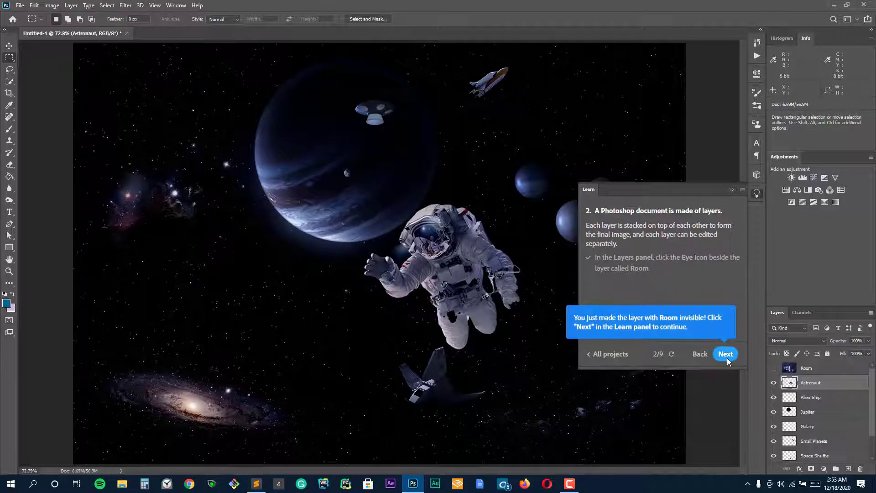
click(726, 354)
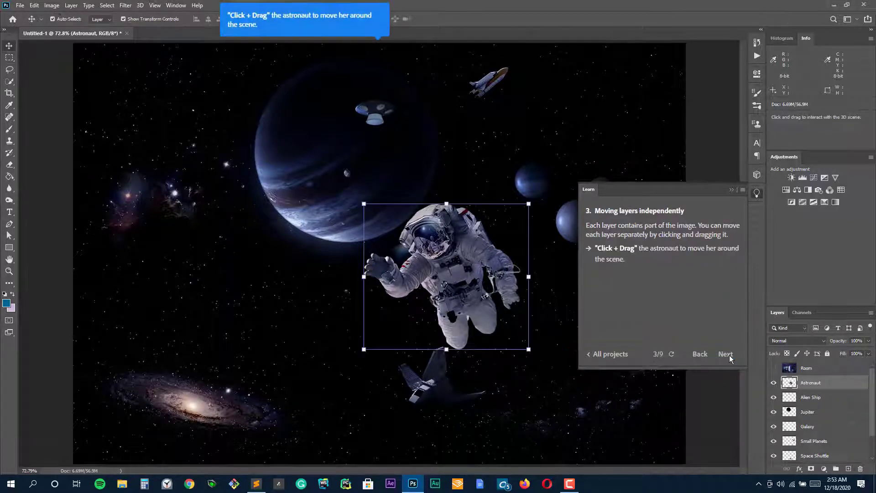
mouse_move(461, 268)
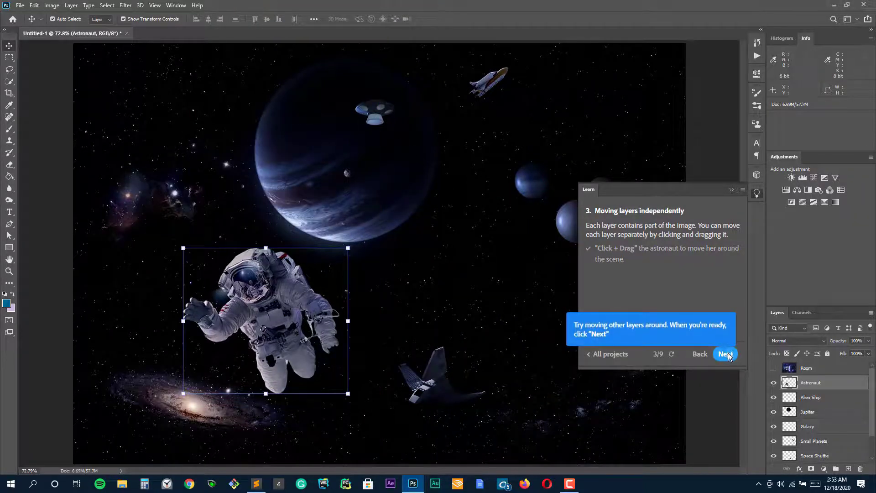
Step: Lower the Galaxy layer's opacity to roughly 75% so it fades slightly
click(725, 354)
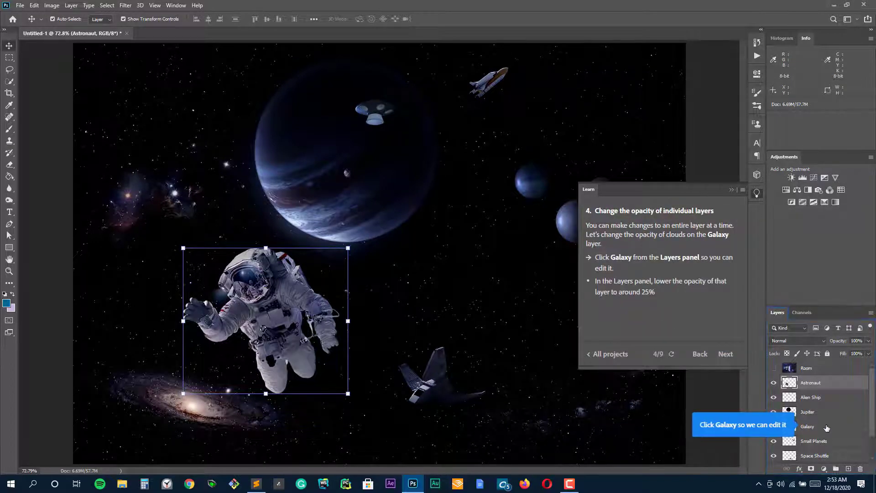
click(807, 426)
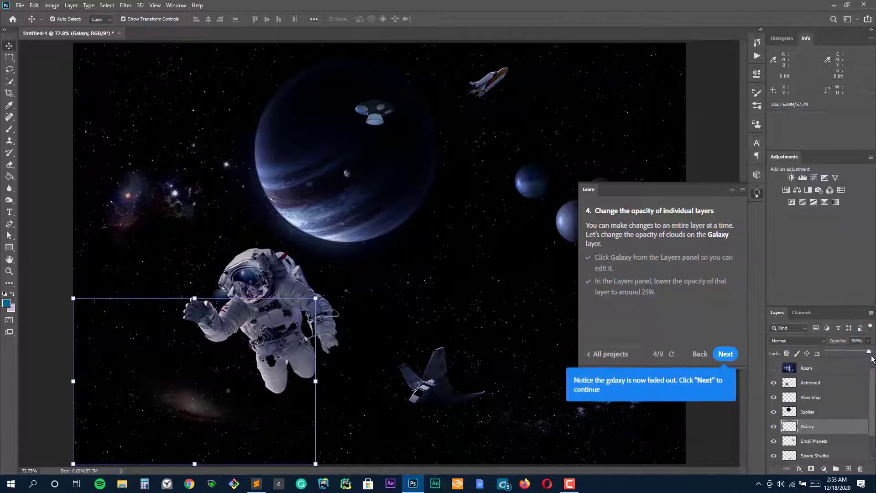
drag(868, 352, 827, 352)
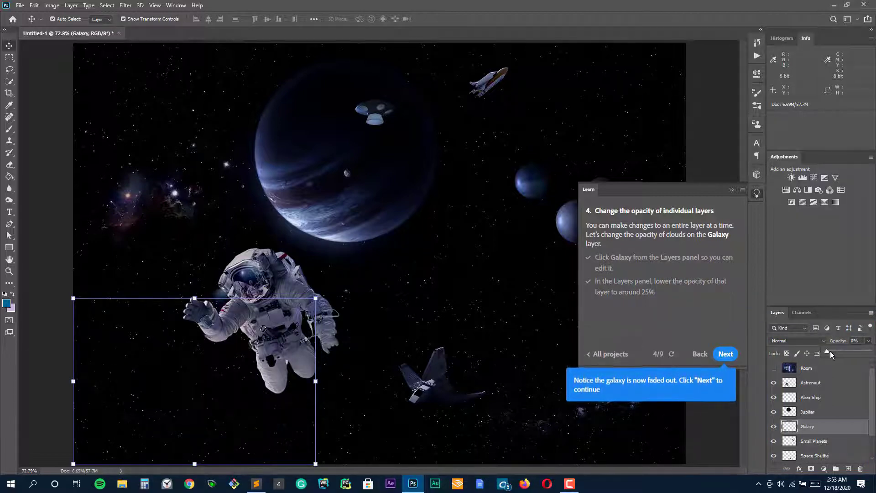
drag(826, 352, 863, 352)
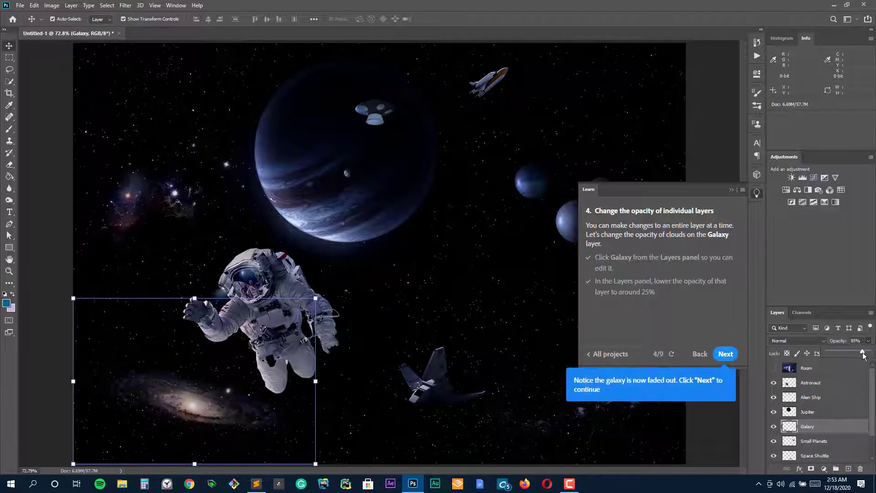
Step: Advance to the recolouring lesson and select the Jupiter layer
click(726, 354)
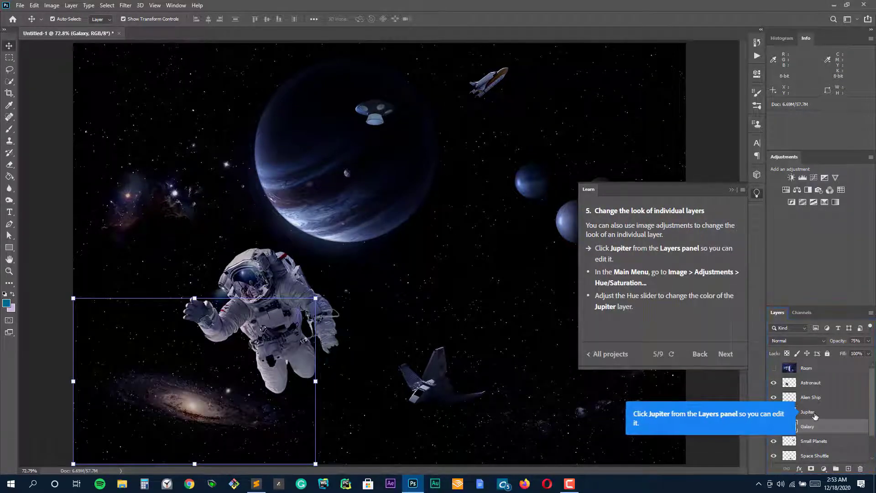
click(808, 412)
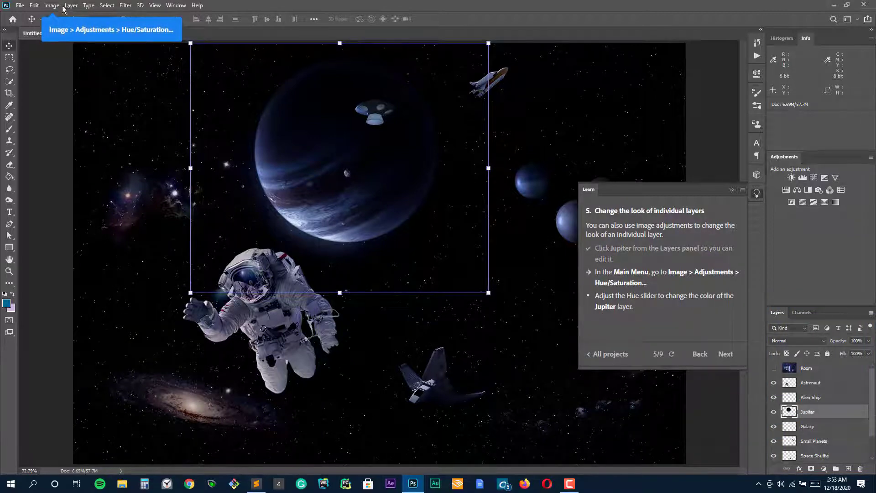
Step: Bring up Hue/Saturation for Jupiter and experiment with its saturation and lightness
click(51, 6)
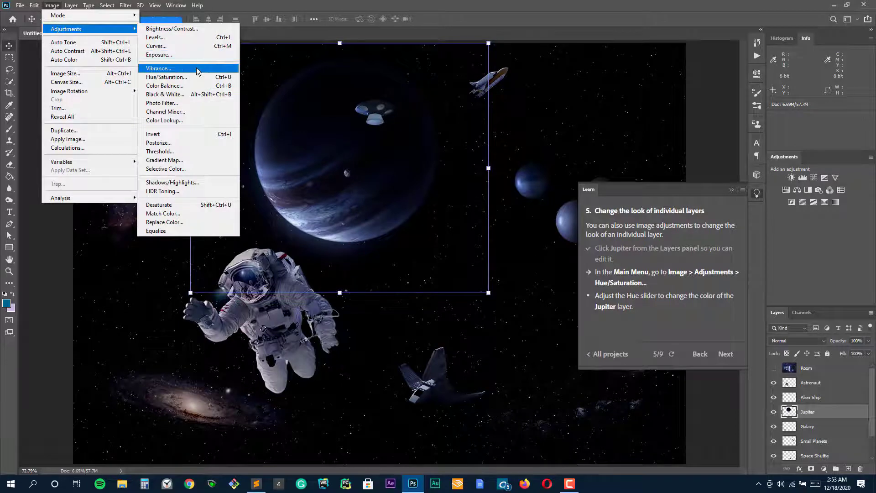
click(166, 76)
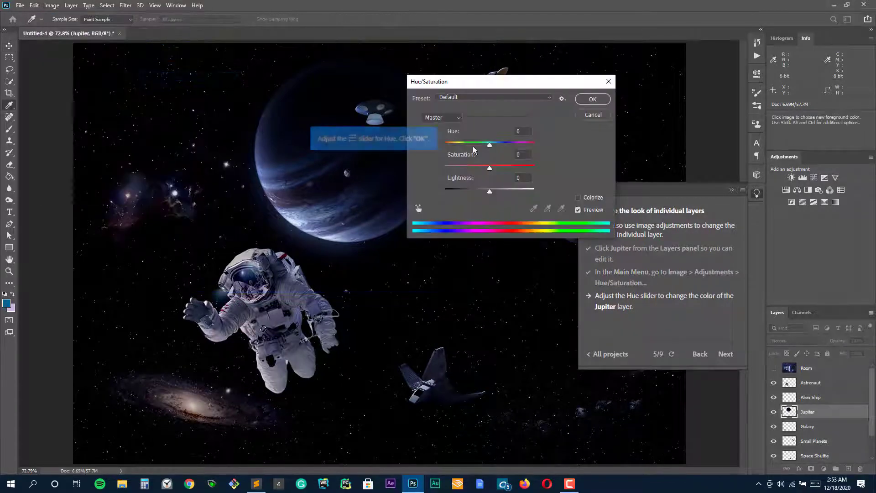
drag(490, 144, 581, 130)
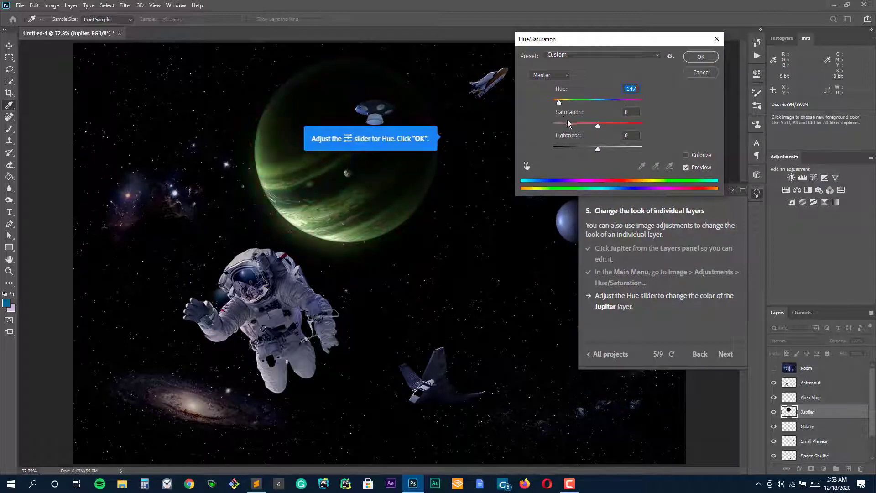
drag(581, 126, 608, 126)
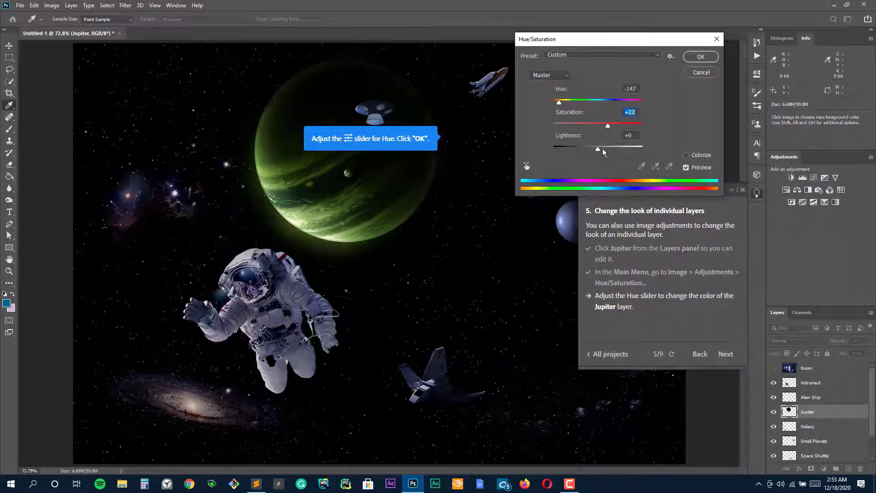
drag(571, 149, 605, 149)
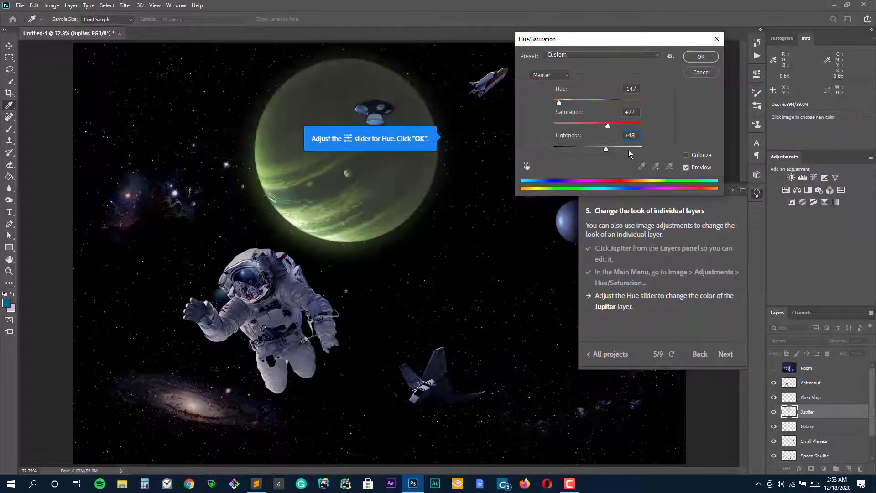
drag(605, 148, 642, 148)
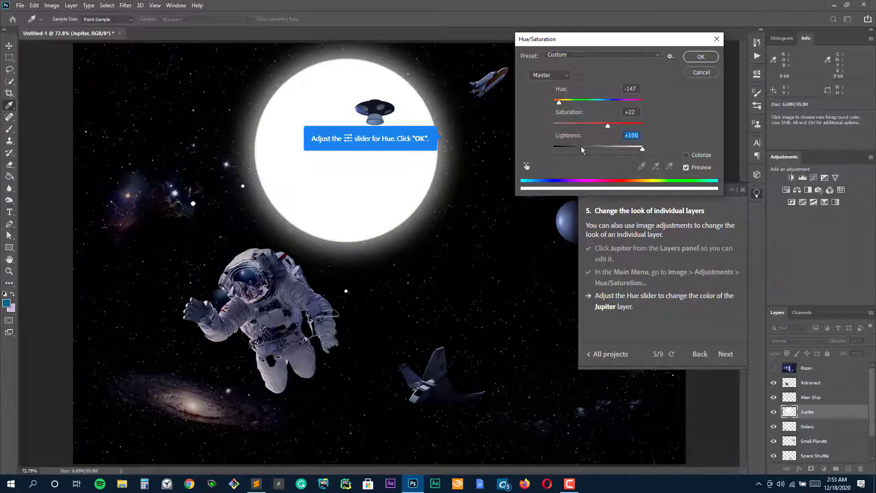
drag(642, 148, 587, 148)
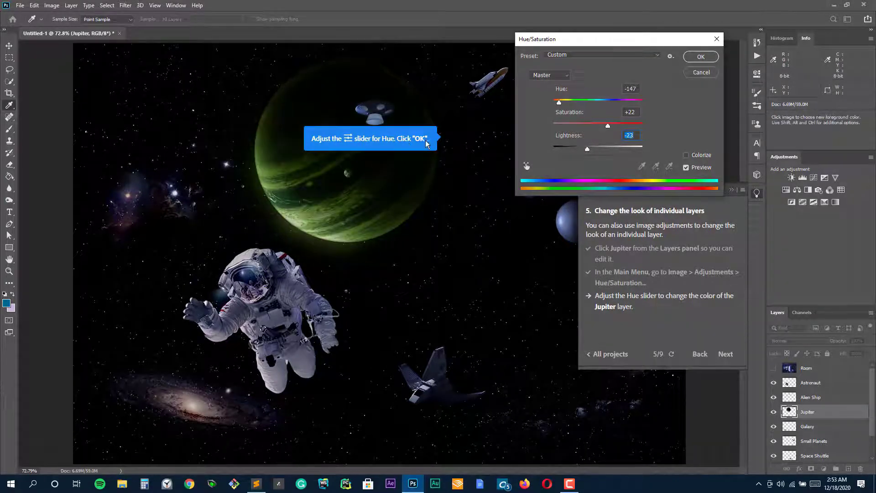
Step: Shift Jupiter's hue to a vivid purple and lighten it slightly
drag(558, 101, 605, 101)
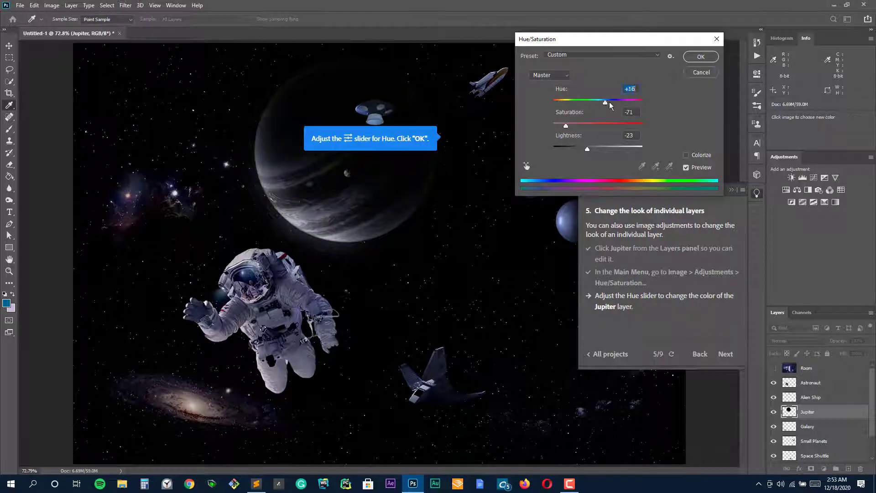
drag(605, 102, 631, 103)
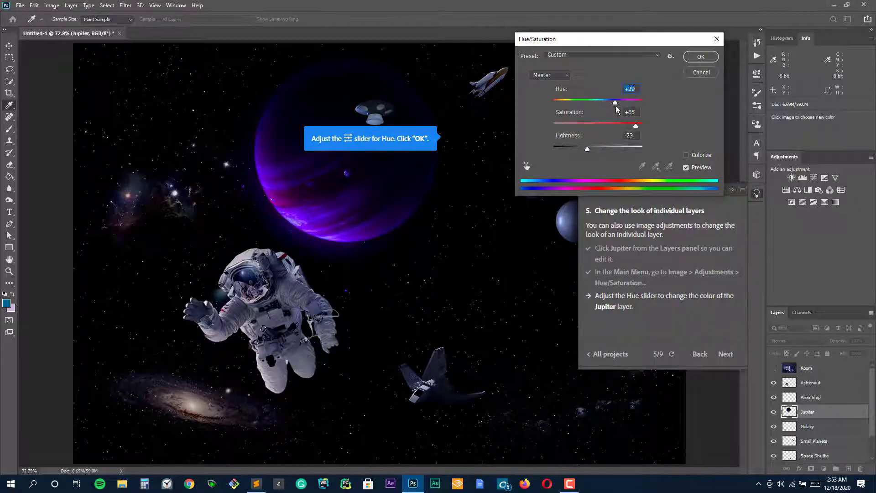
drag(587, 147, 608, 148)
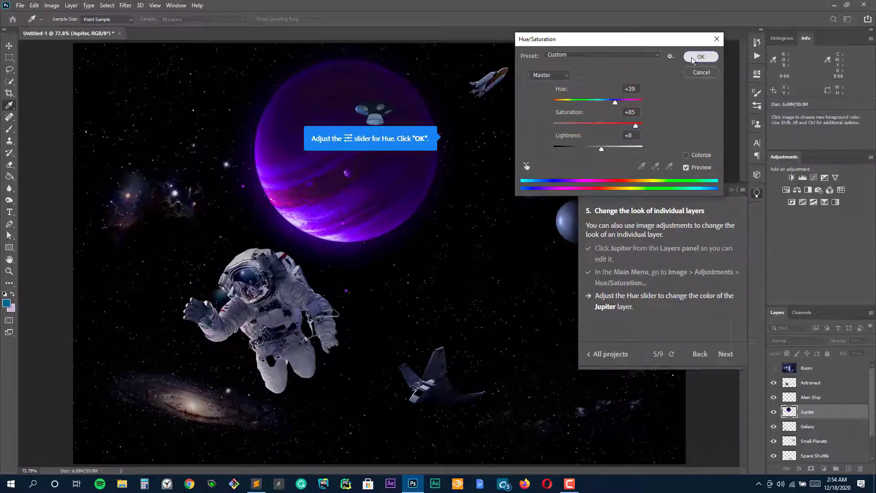
Step: Confirm the purple Hue/Saturation change and advance to the next lesson step
click(700, 57)
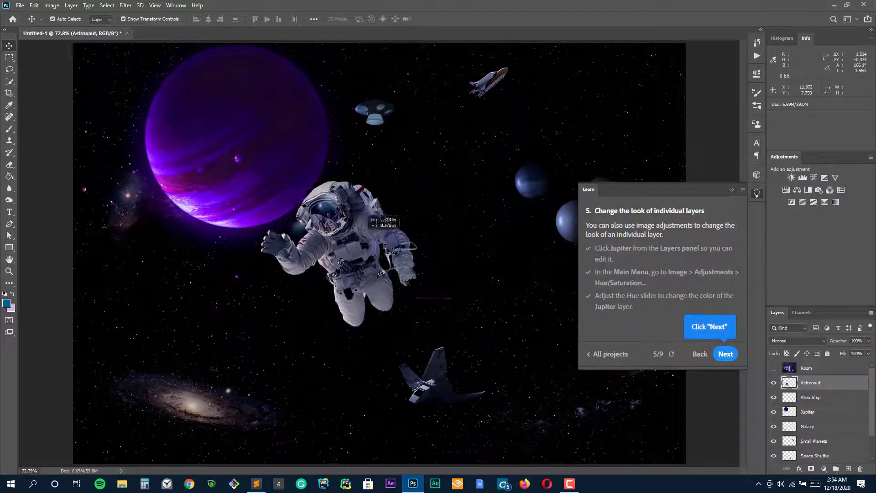
click(591, 484)
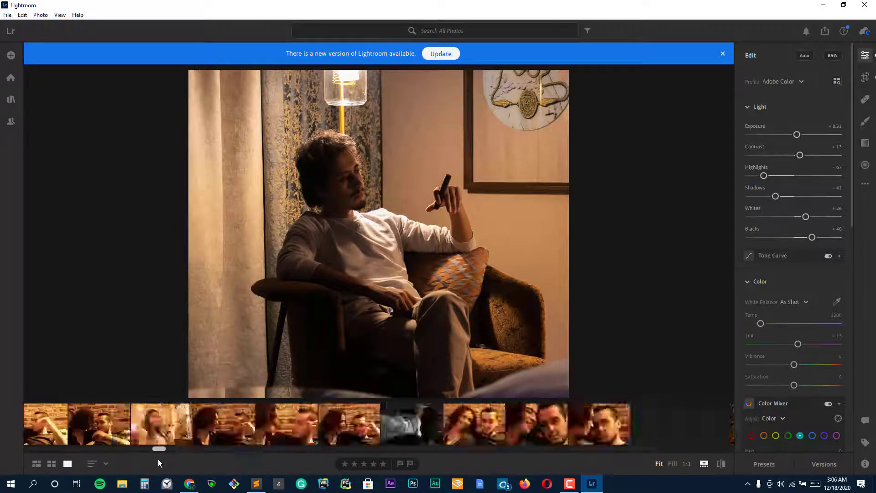
Step: Set Exposure to about +1.11 and Contrast to roughly +2 on the portrait
drag(159, 449, 224, 449)
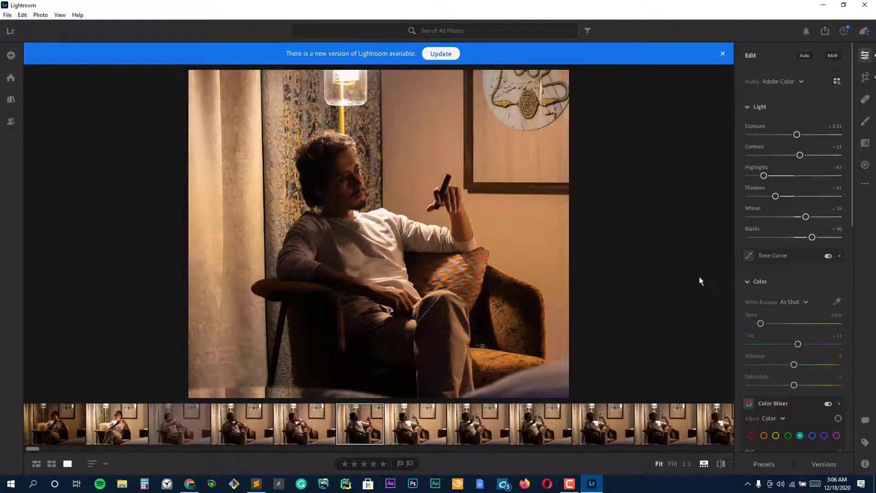
drag(797, 135, 801, 135)
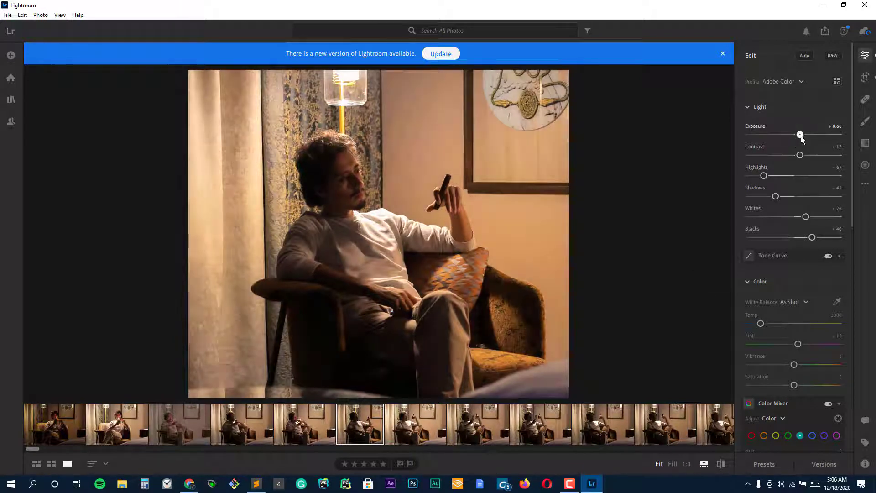
drag(800, 135, 805, 136)
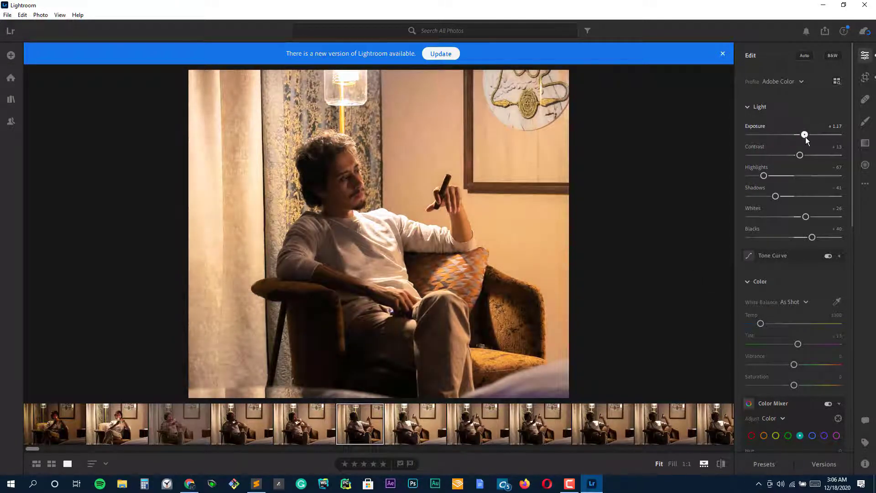
drag(804, 134, 807, 134)
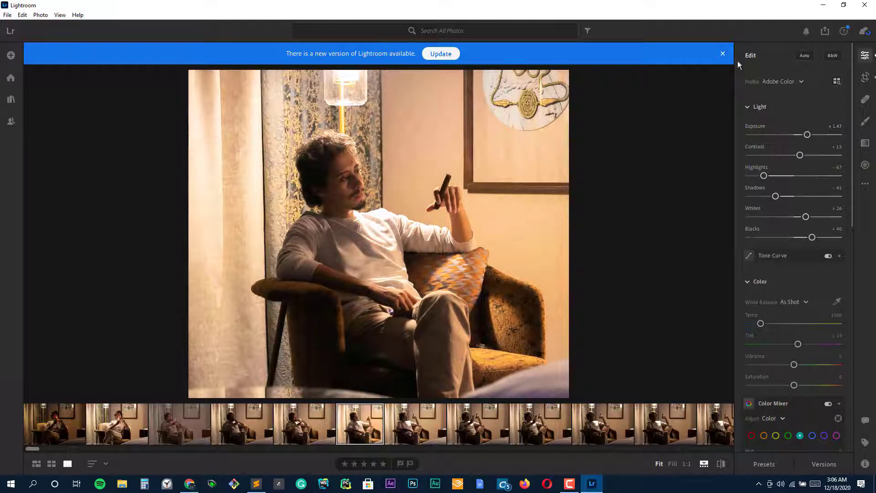
drag(807, 135, 798, 135)
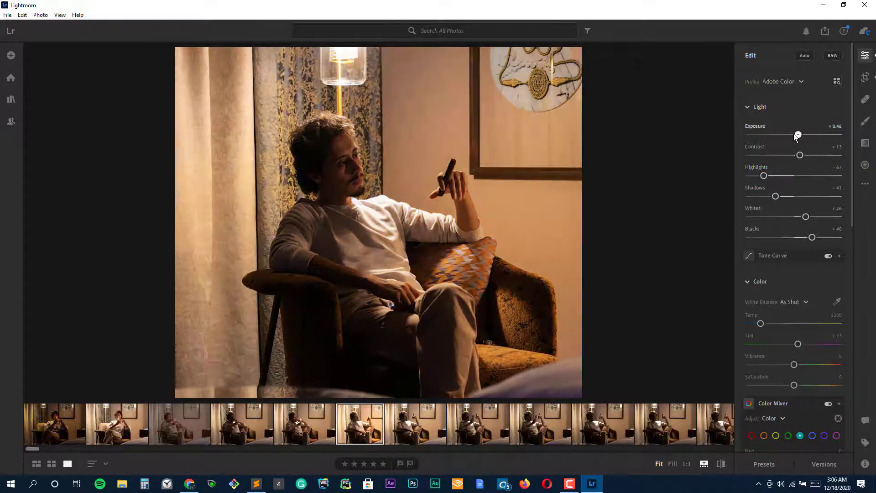
drag(798, 135, 809, 135)
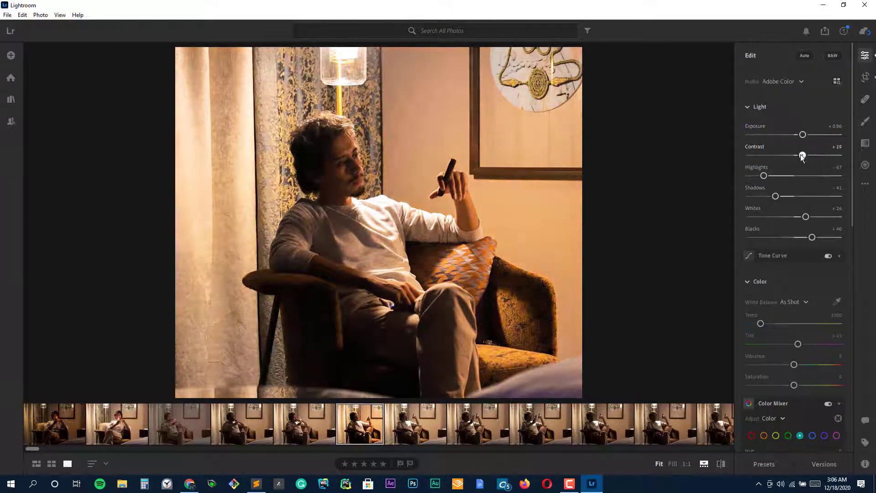
drag(803, 134, 804, 134)
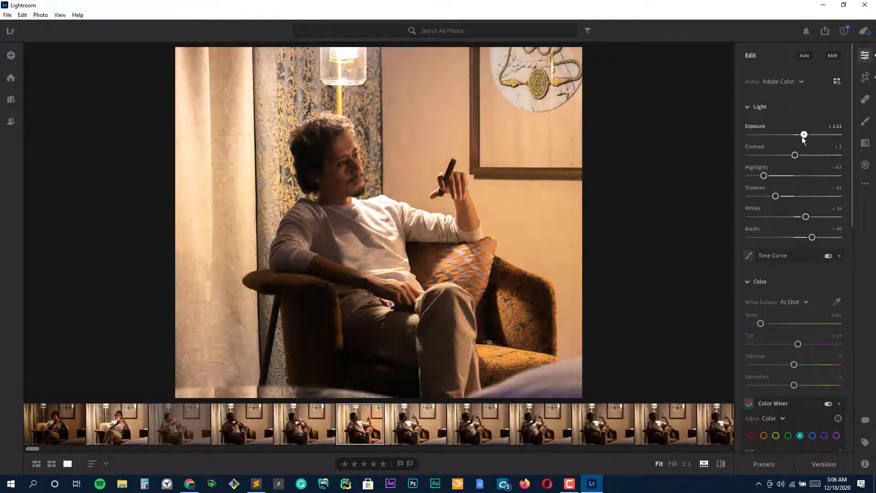
Step: Darken Highlights to about -85 and Shadows to about -90
drag(765, 175, 763, 175)
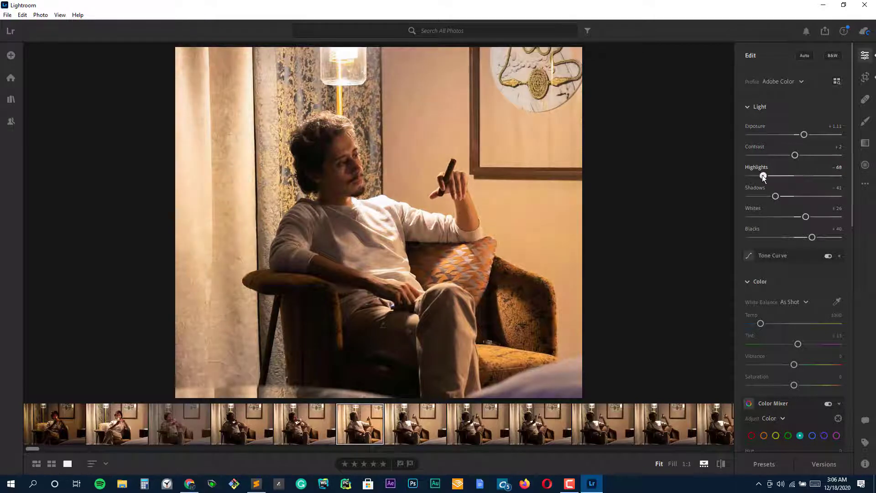
drag(763, 175, 756, 176)
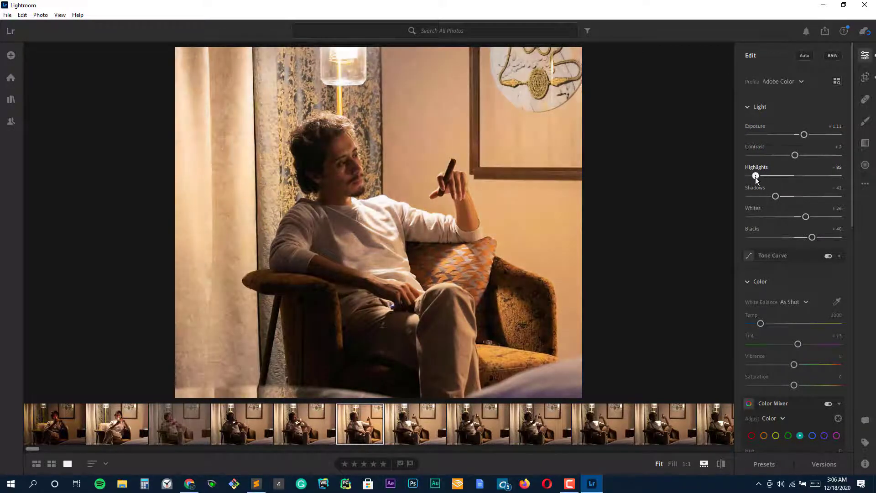
drag(776, 196, 795, 196)
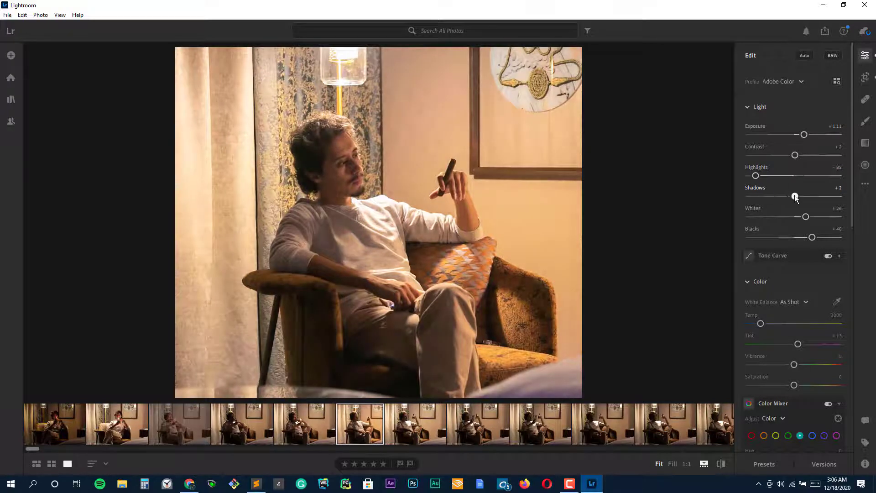
drag(795, 196, 799, 196)
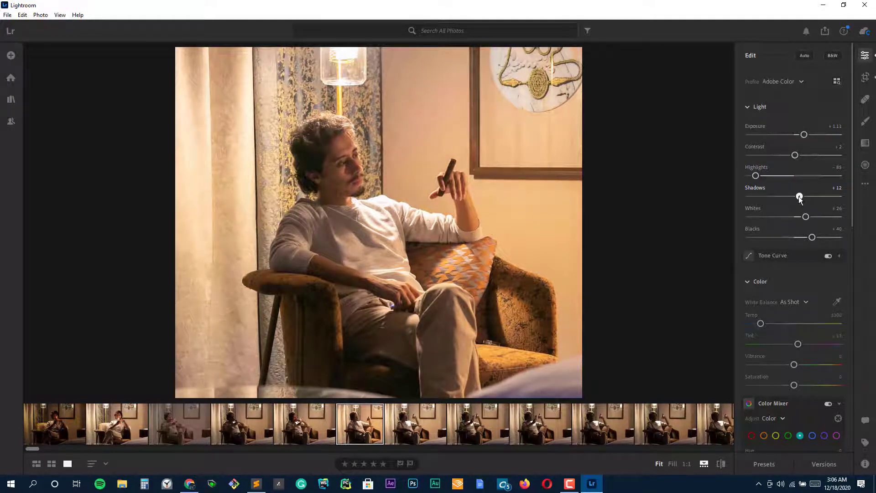
drag(800, 196, 815, 196)
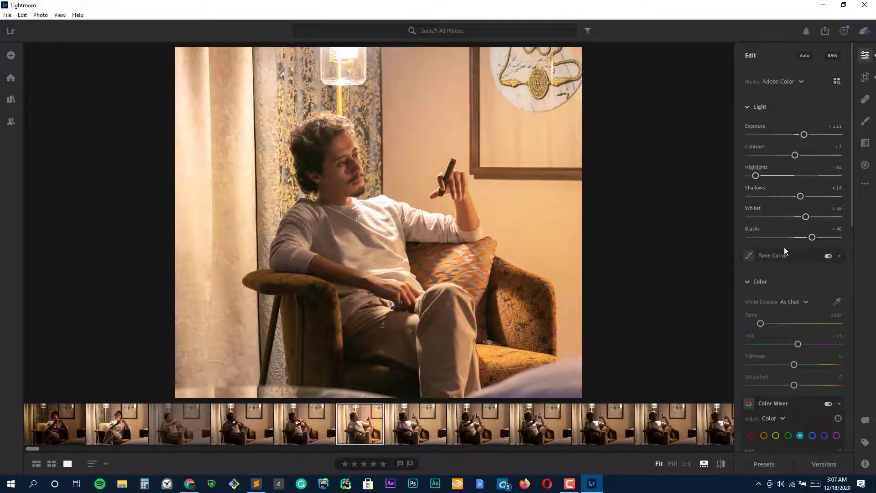
drag(800, 197, 760, 196)
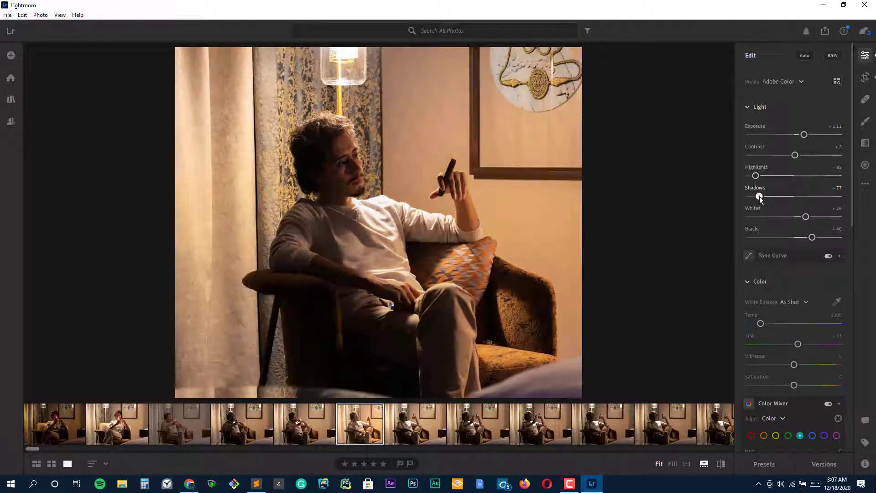
drag(759, 196, 754, 196)
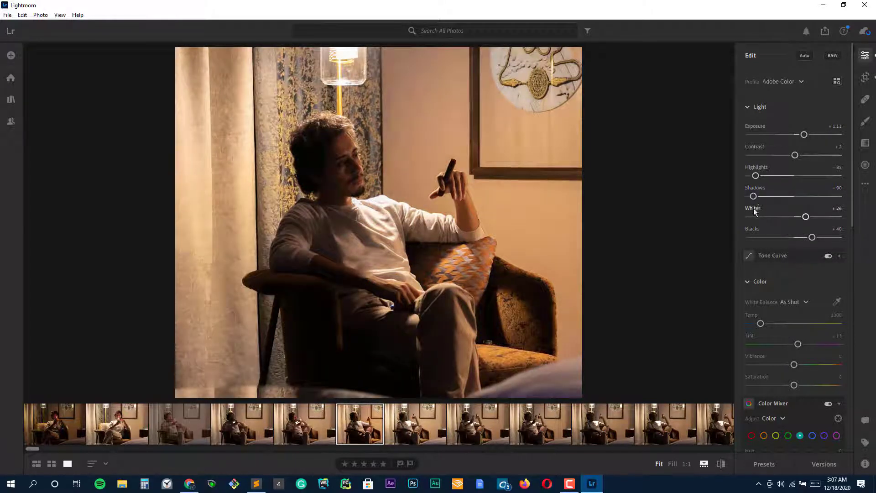
Step: Lift the whites, ease the blacks, boost vibrance and add slight noise reduction
drag(806, 217, 827, 218)
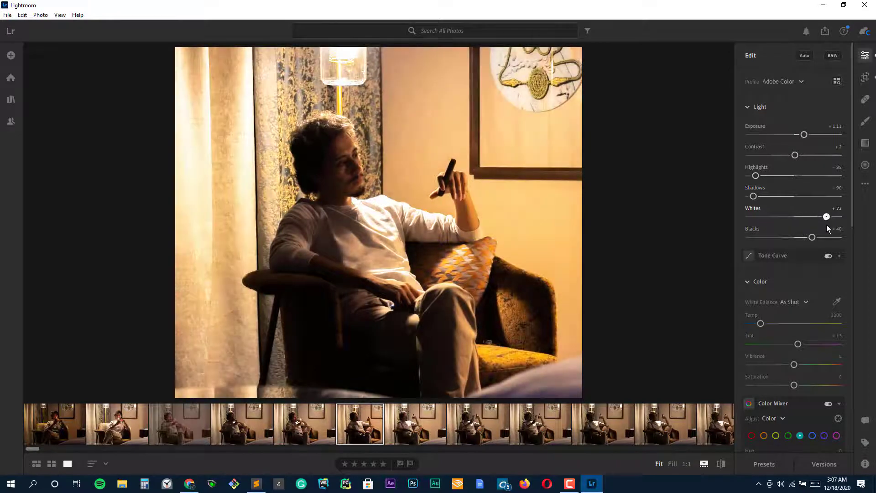
drag(812, 238, 779, 238)
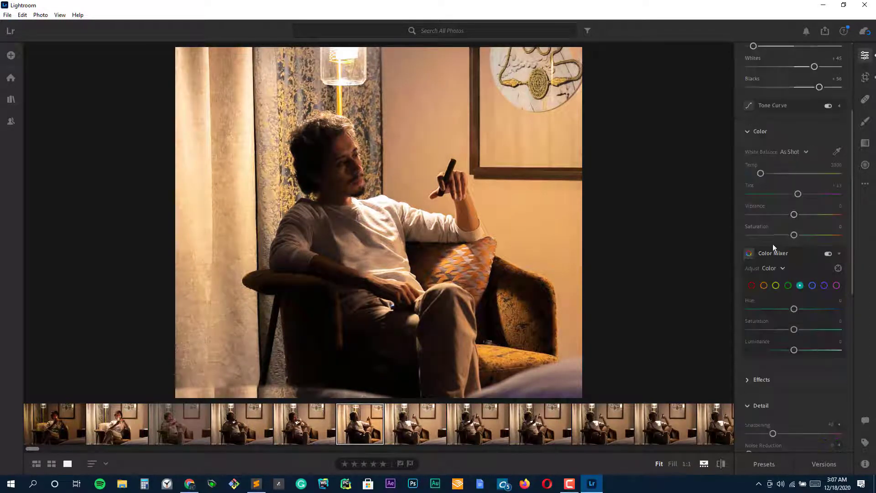
drag(793, 214, 811, 214)
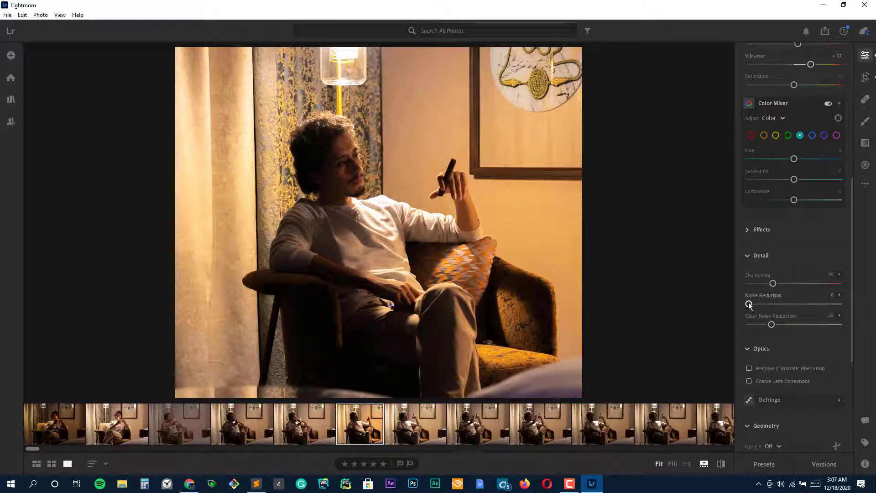
drag(774, 305, 750, 303)
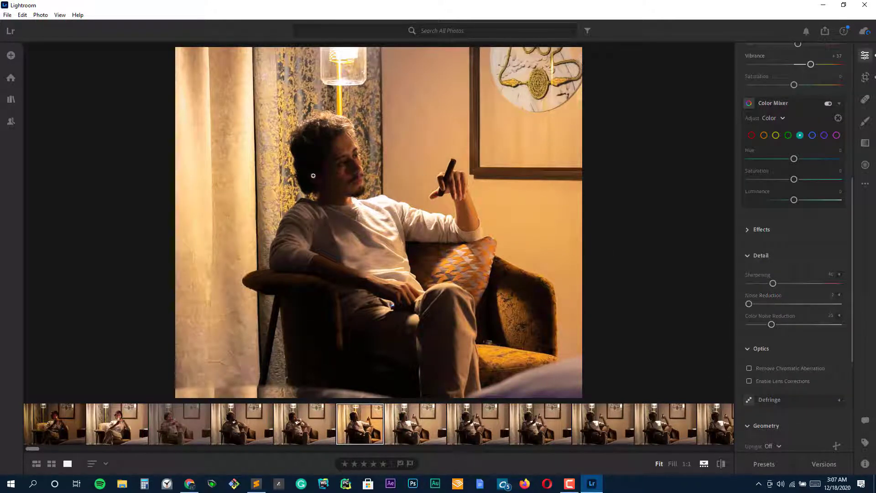
Step: Zoom on the man's face and heal the blemish on his neck below the chin
click(864, 99)
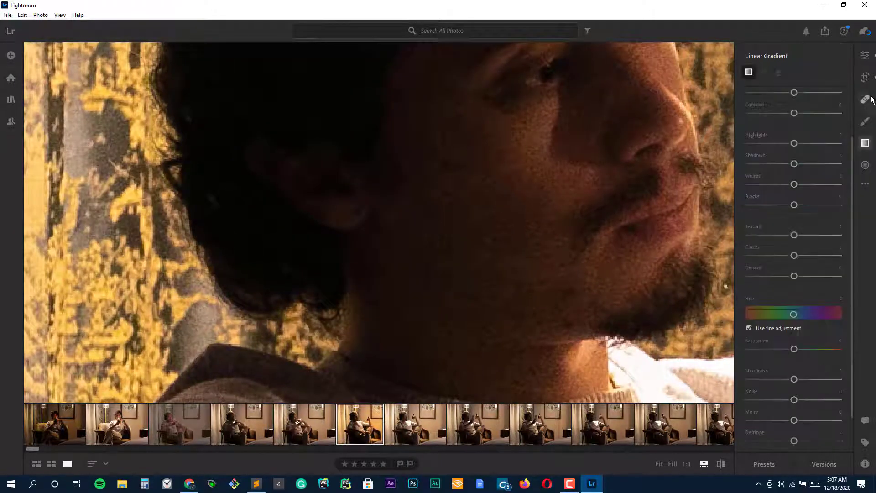
click(865, 100)
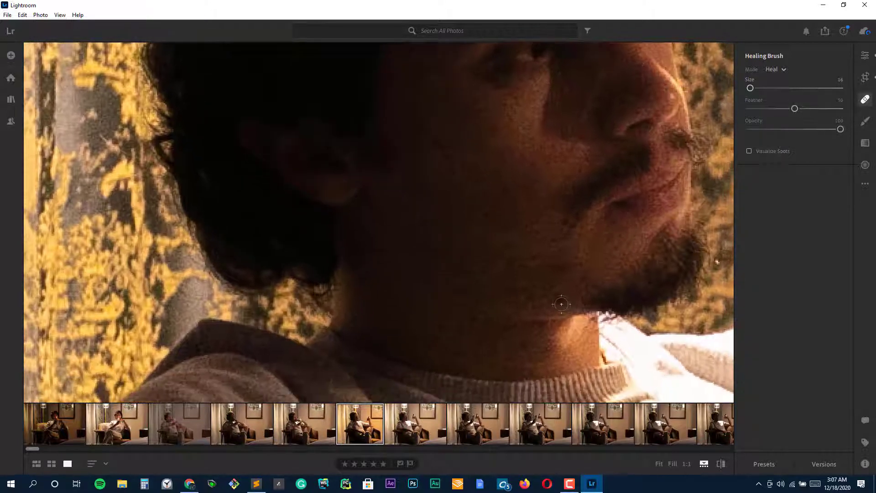
click(561, 304)
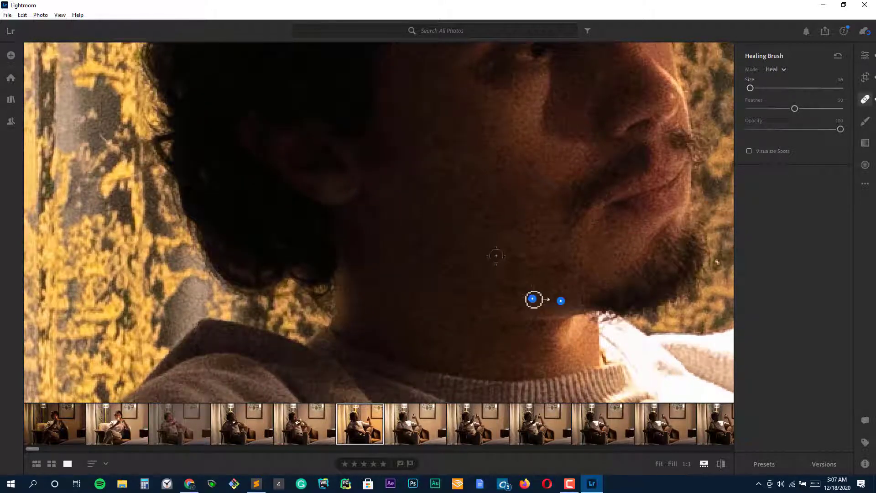